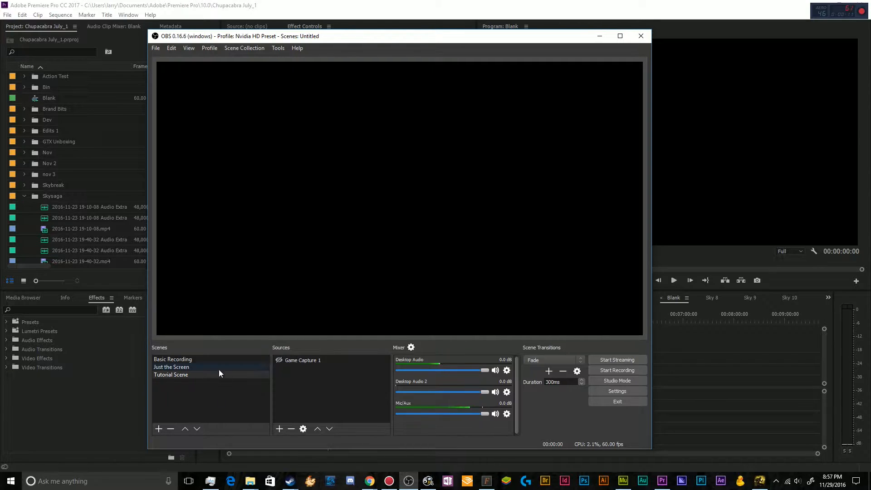
Remove the Tutorial Scene and confirm its deletion
click(169, 428)
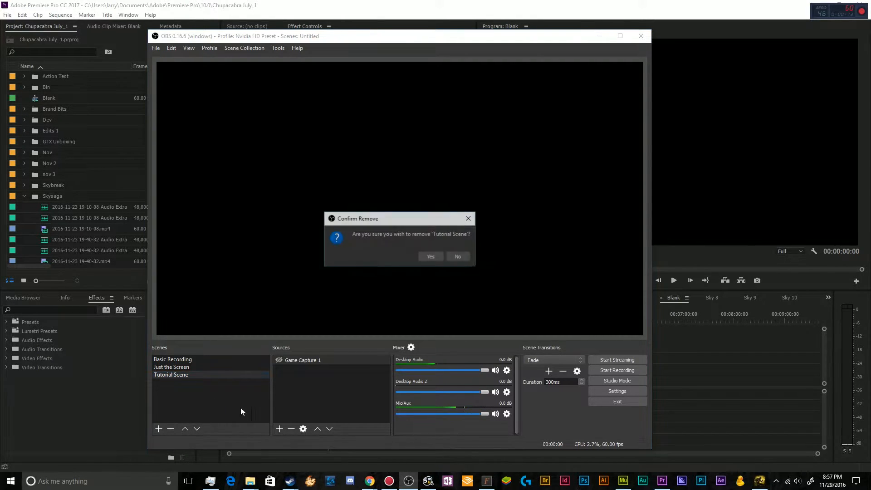
click(430, 256)
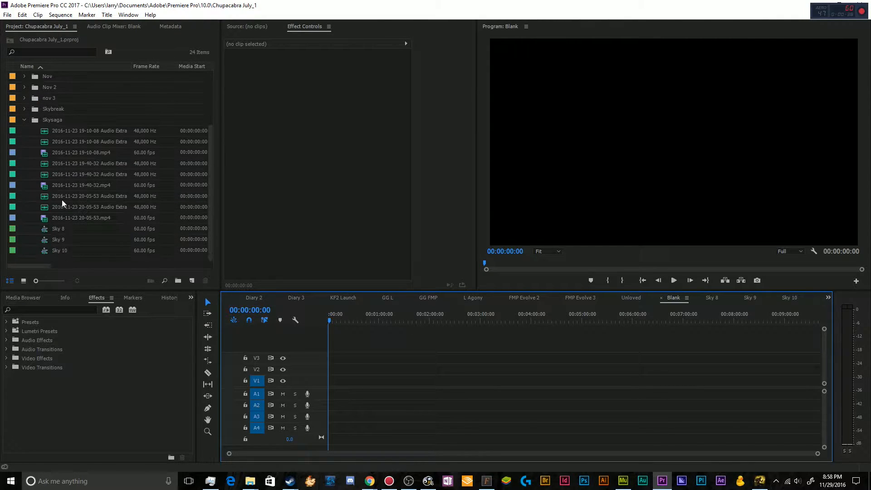
mouse_move(397, 359)
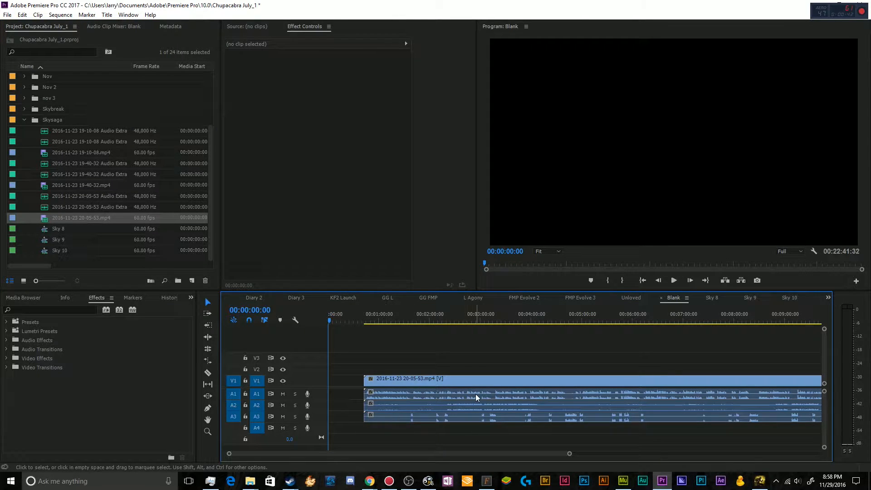
right_click(477, 398)
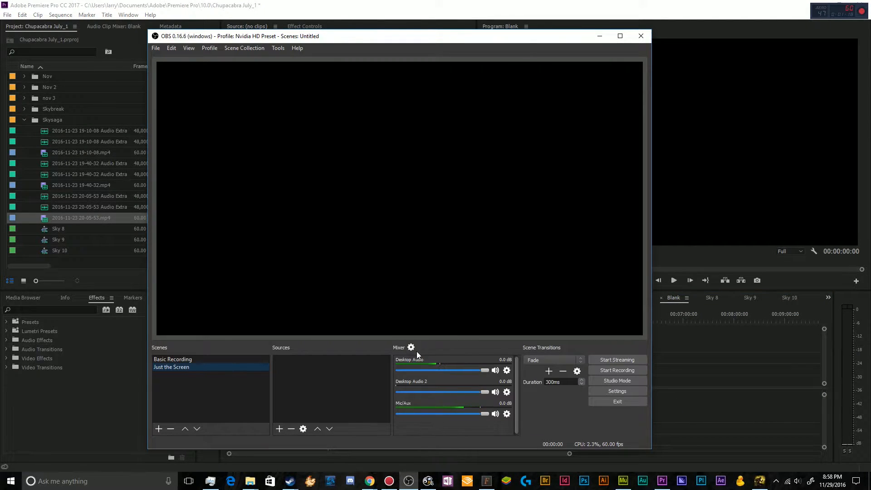
Enable Audio Tracks 1, 2 and 3 in Settings > Output > Recording, then view per-track audio settings
click(617, 390)
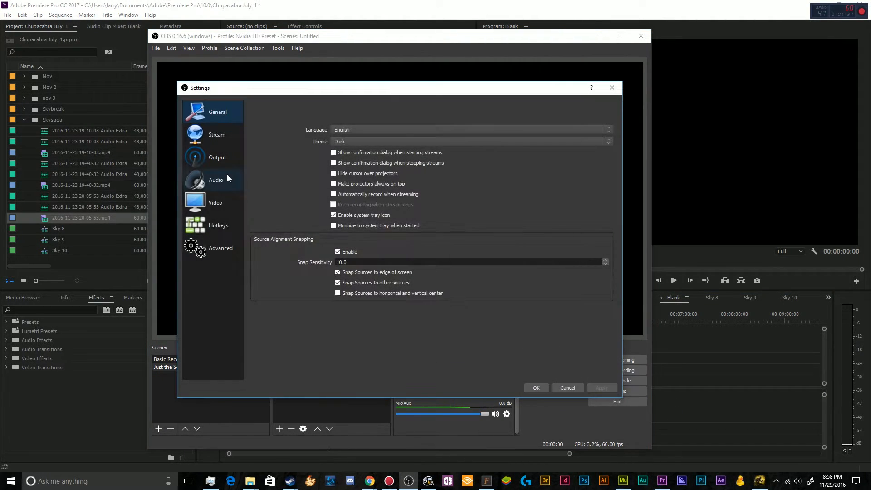
click(217, 157)
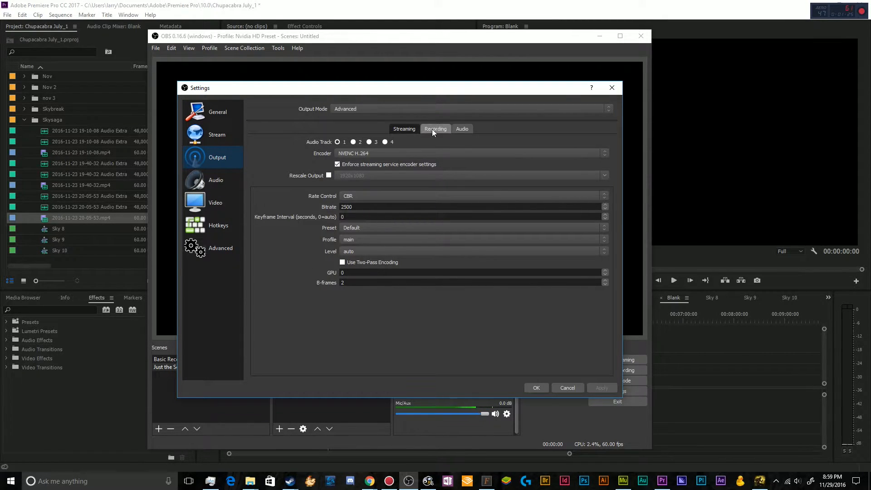
click(435, 128)
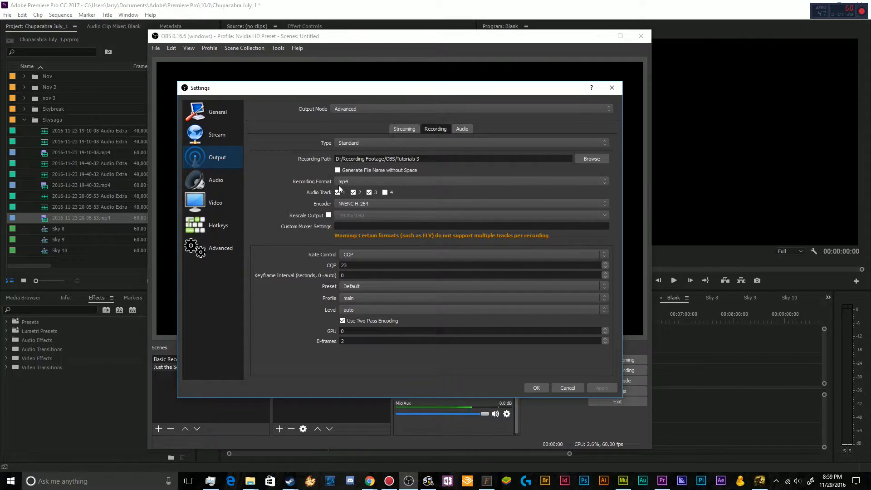
click(337, 192)
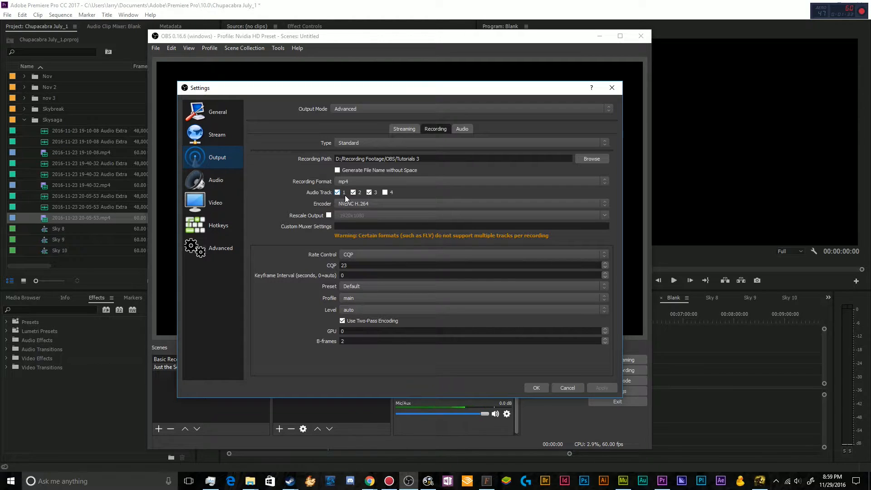
click(369, 192)
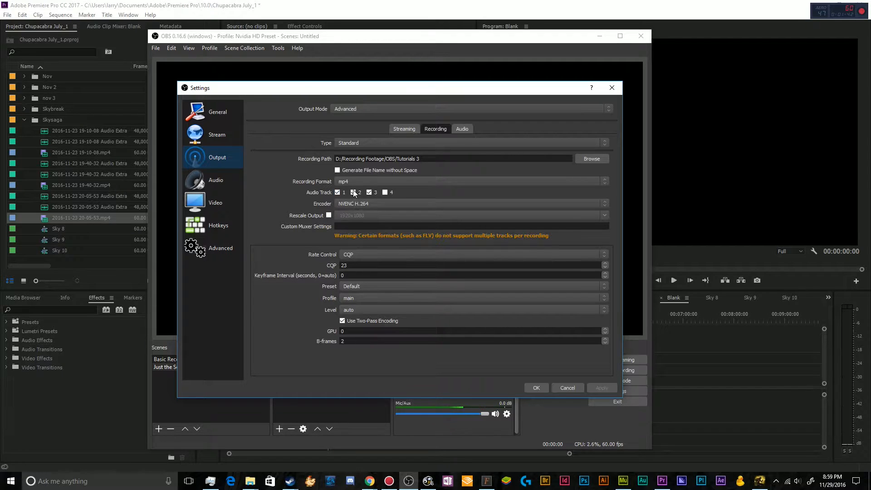
click(369, 193)
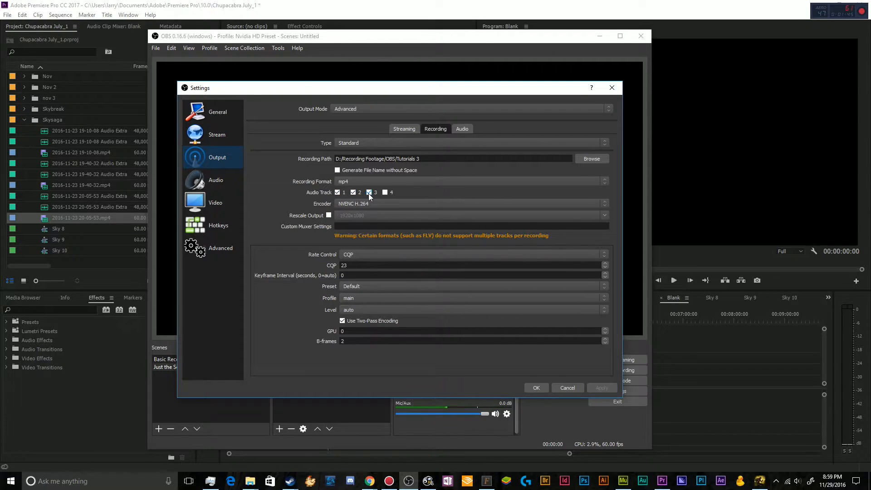
click(462, 128)
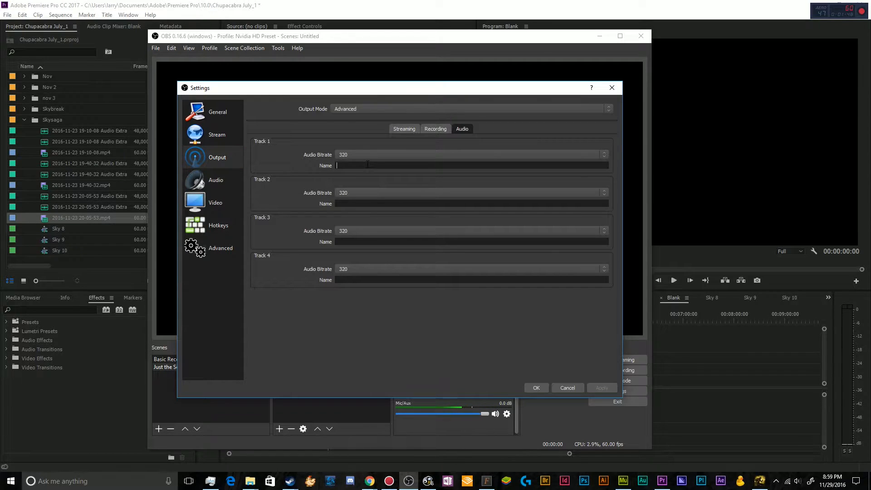
text(M)
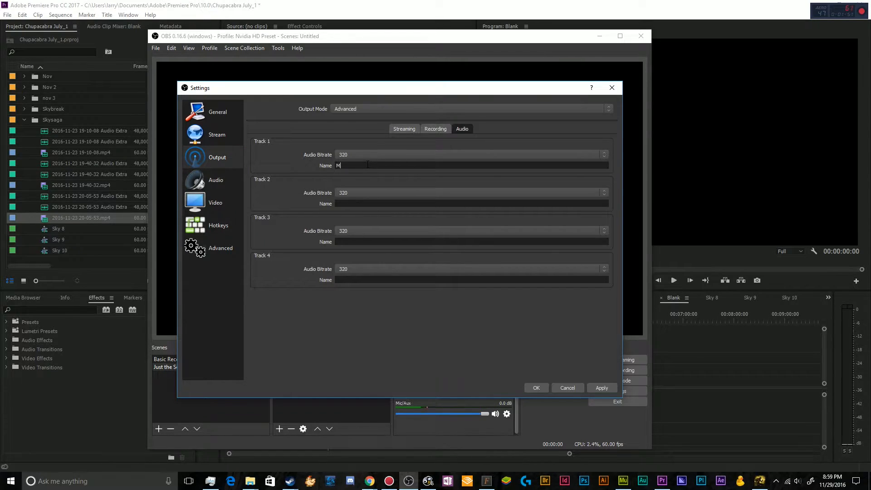
text(icrophn)
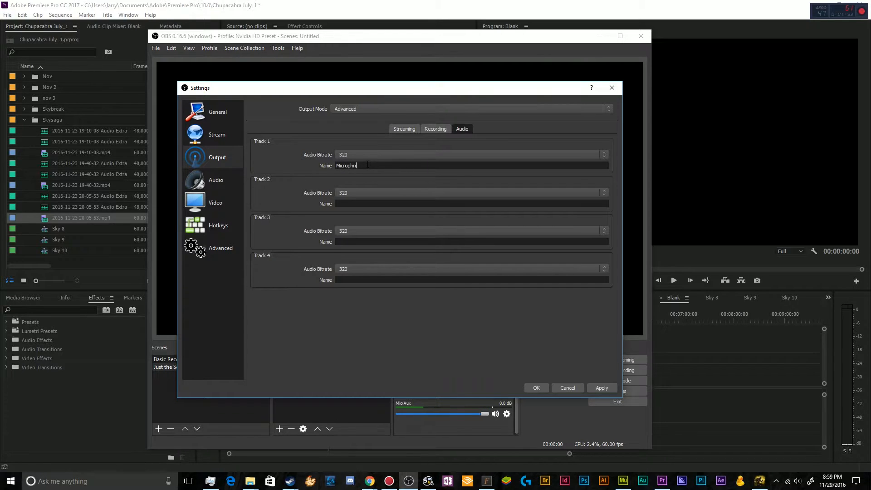
text(one)
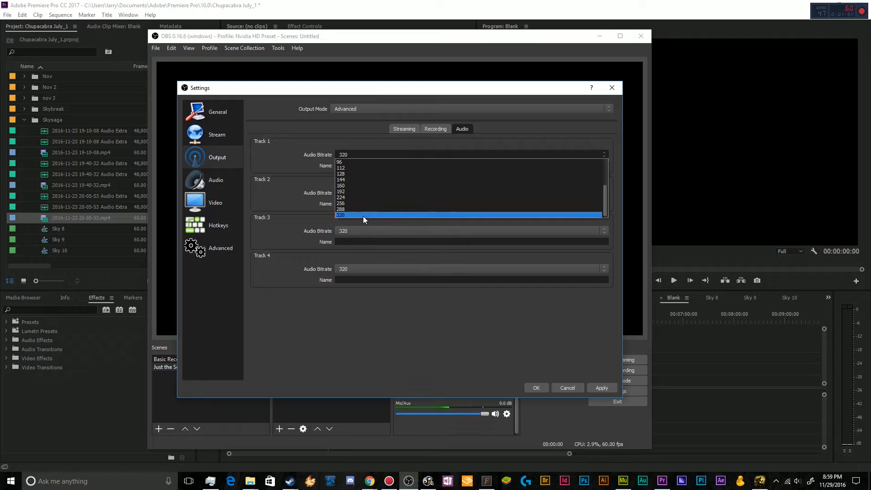
click(341, 215)
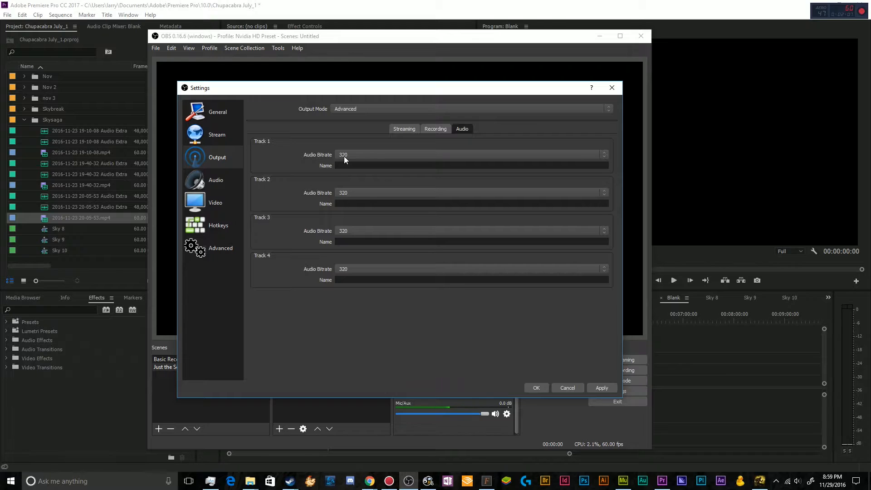
mouse_move(278, 246)
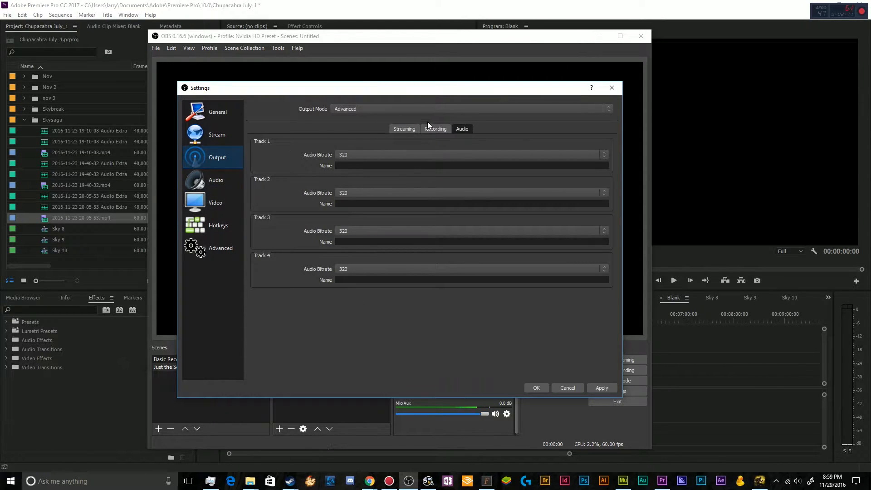
Review the Recording and Streaming audio track options and close Settings with OK
click(435, 128)
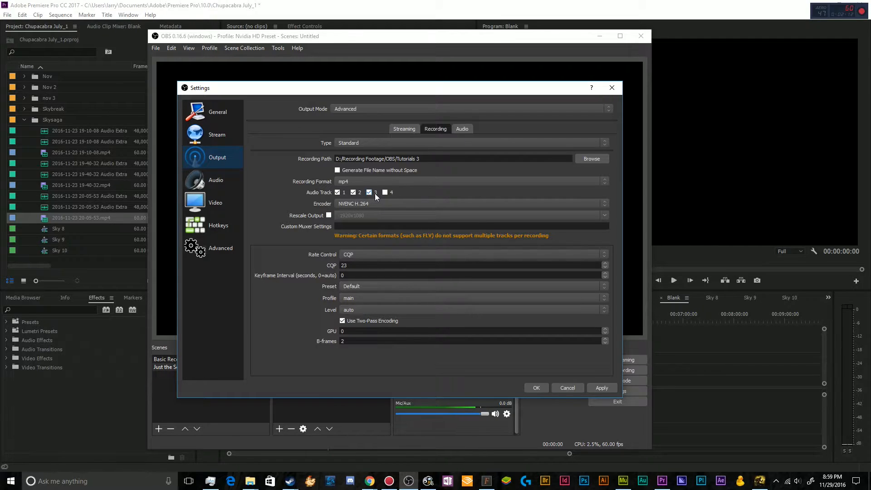
click(404, 128)
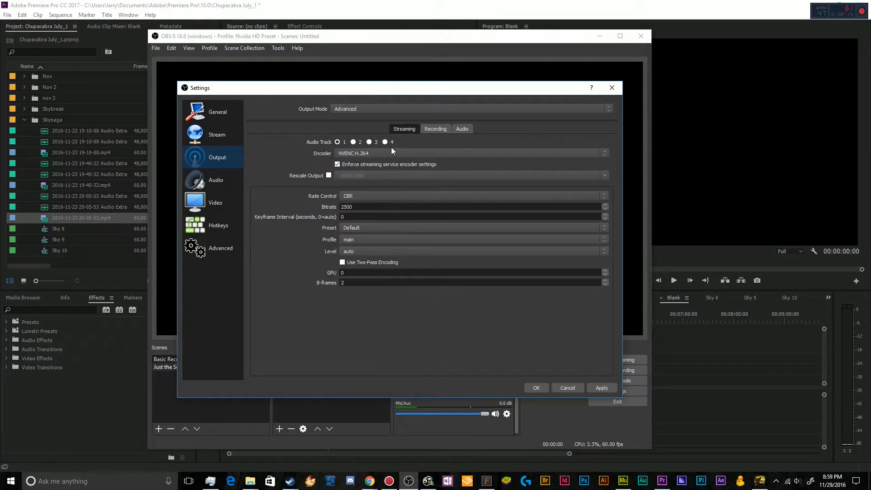
click(370, 142)
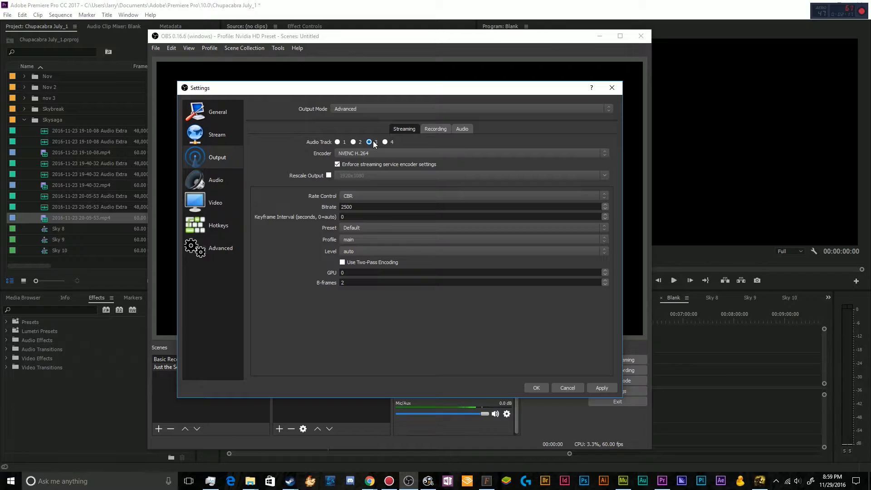
click(338, 141)
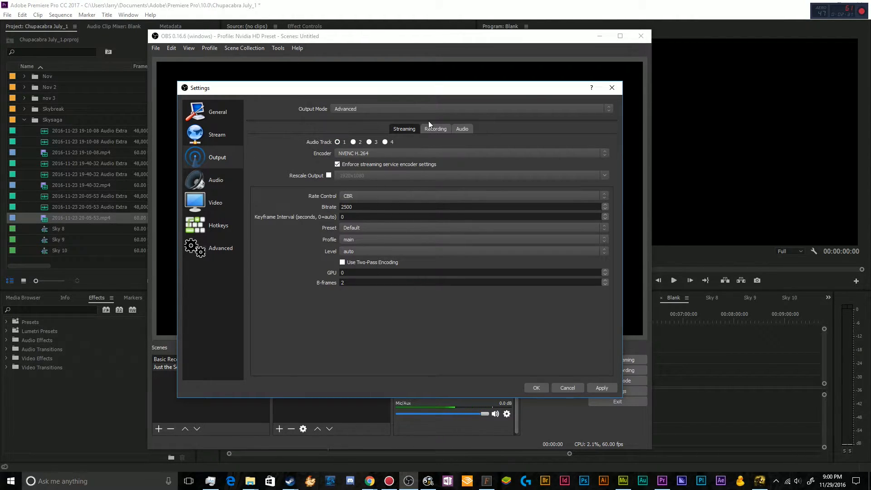
click(435, 128)
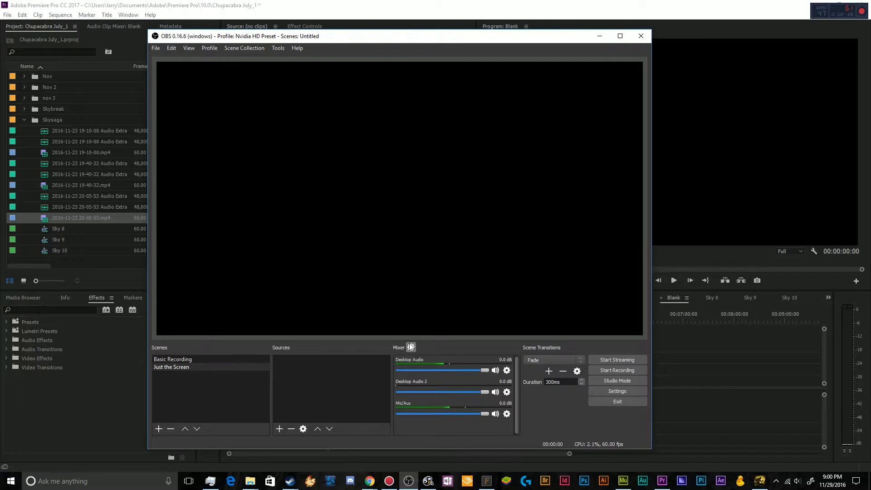
In Advanced Audio Properties, try and undo track assignments for Mic/Aux and Desktop Audio
click(411, 347)
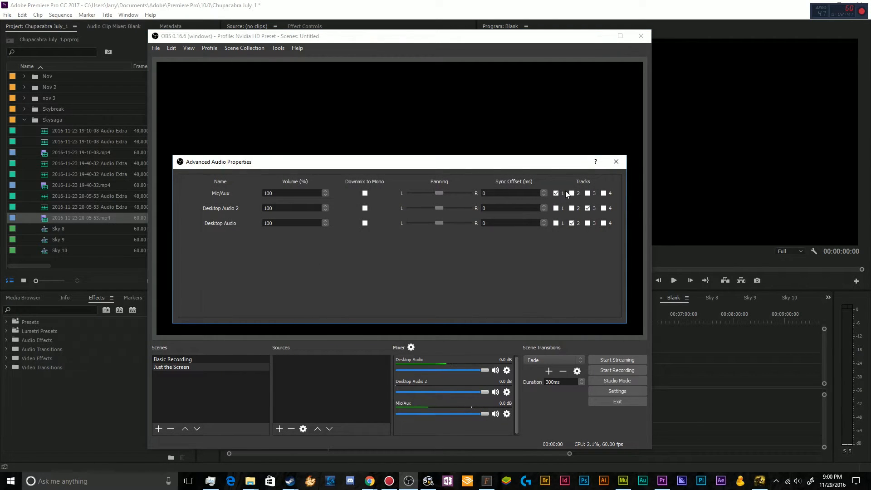
click(604, 193)
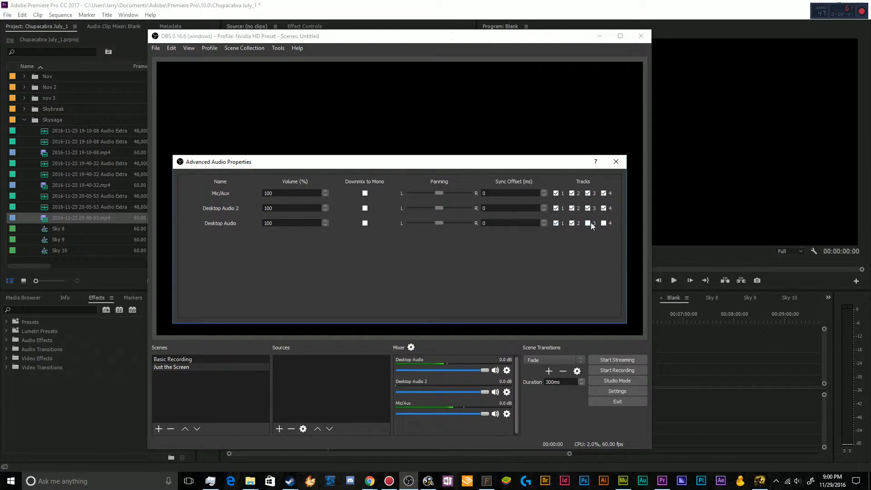
click(587, 223)
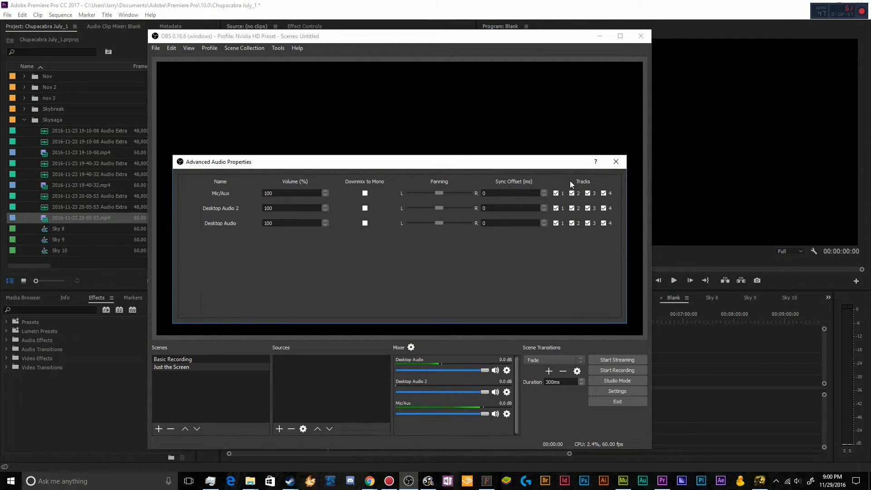
click(587, 192)
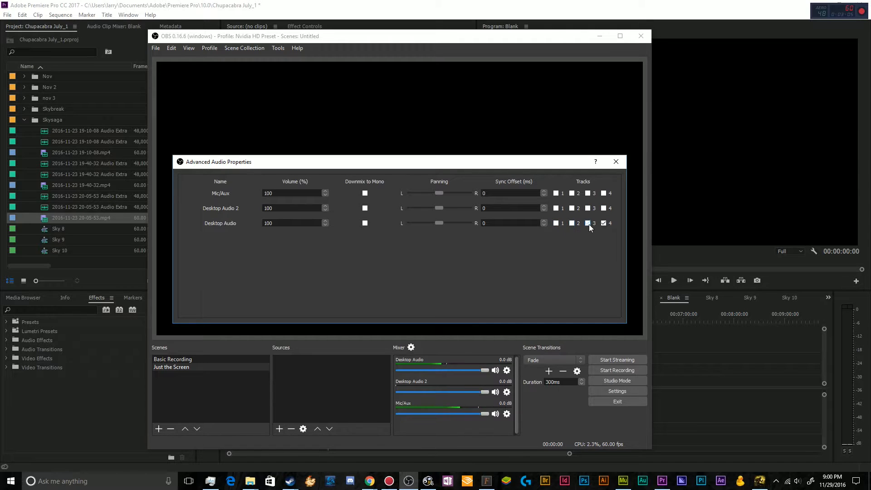
click(588, 223)
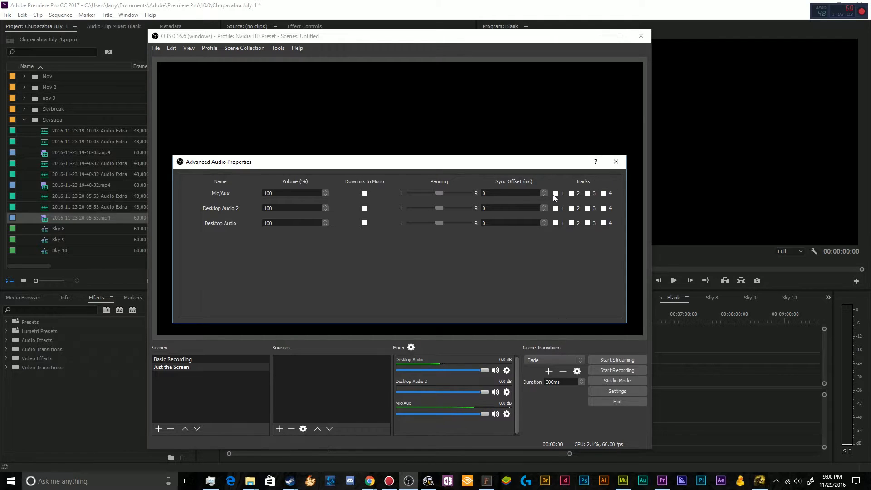
Route Mic/Aux to track 1, Desktop Audio to track 2 and Desktop Audio 2 to track 3
click(556, 193)
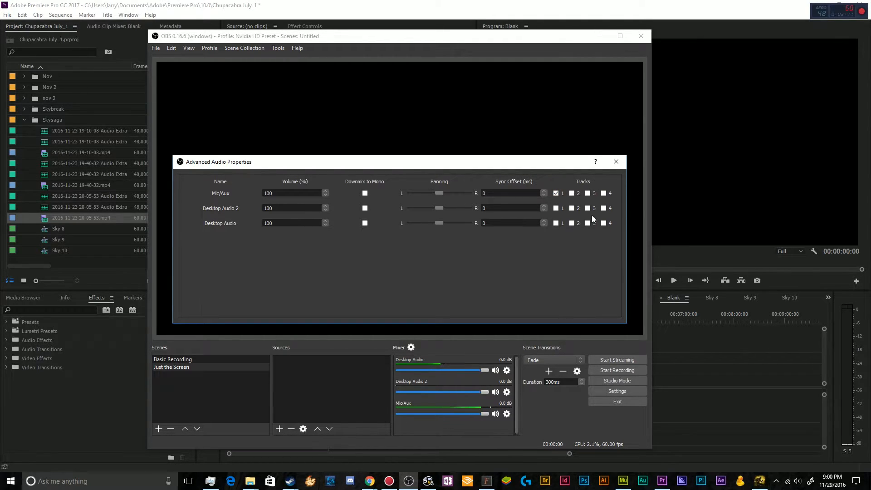
click(555, 223)
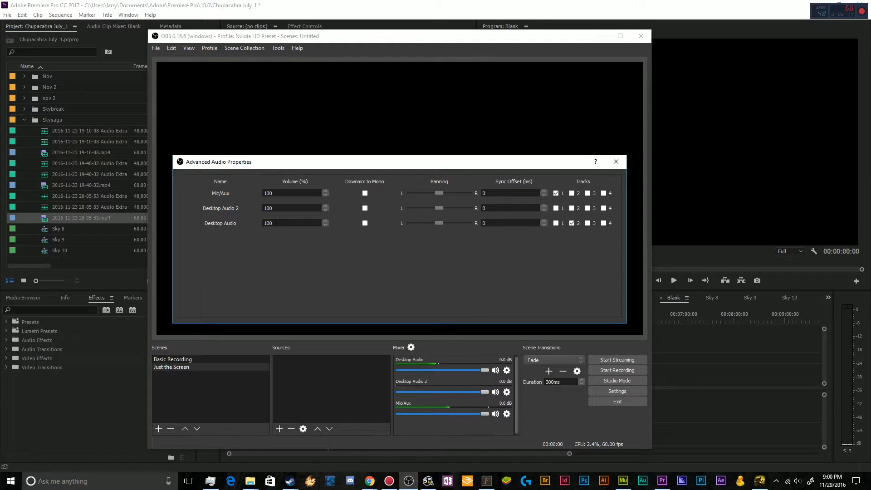
click(588, 208)
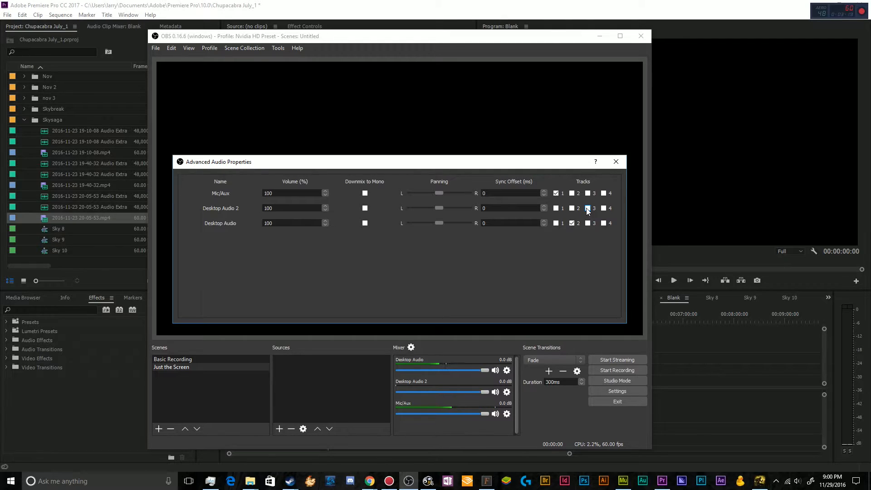
click(587, 207)
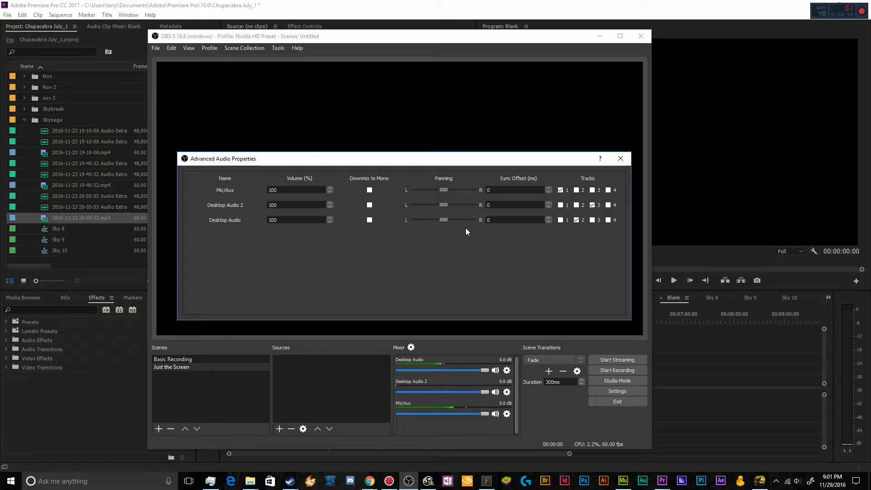
mouse_move(680, 170)
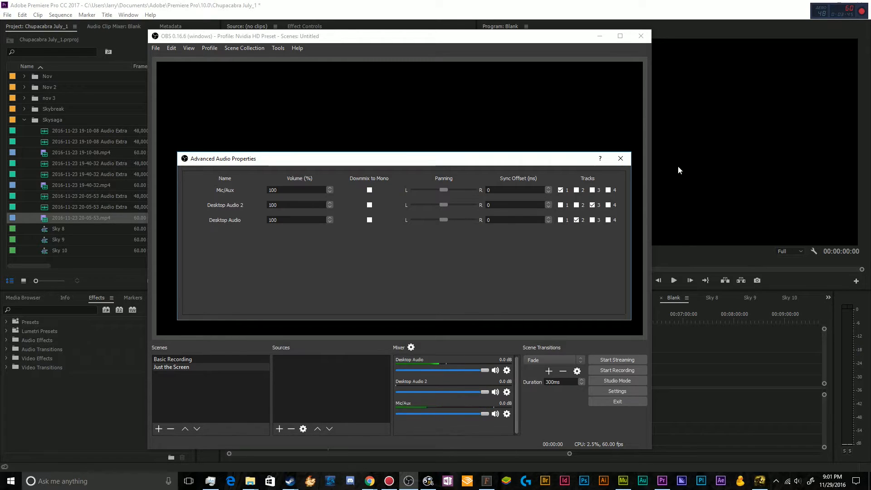
click(620, 158)
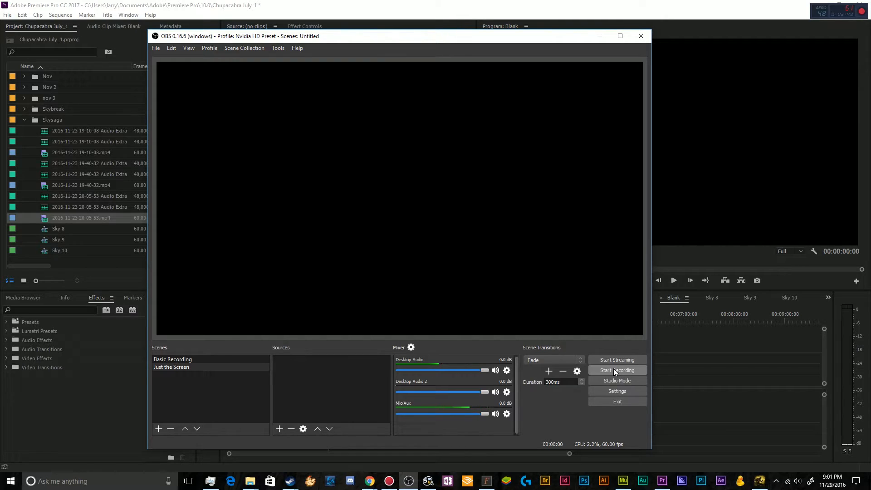
Start recording and set the Game Capture source to the DARK SOULS III window
click(618, 371)
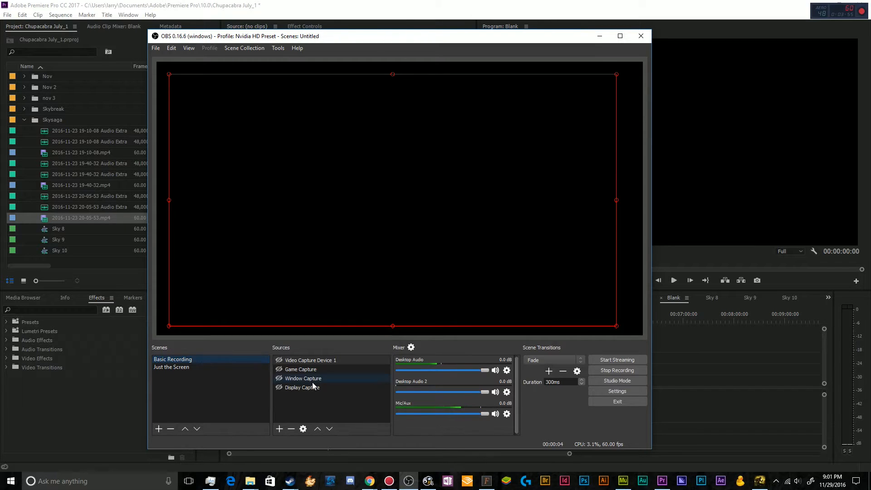
double_click(300, 370)
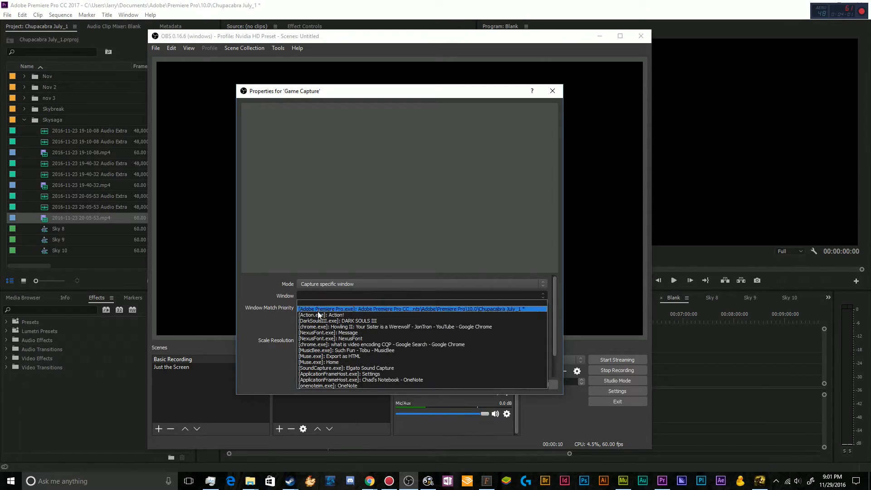
click(338, 322)
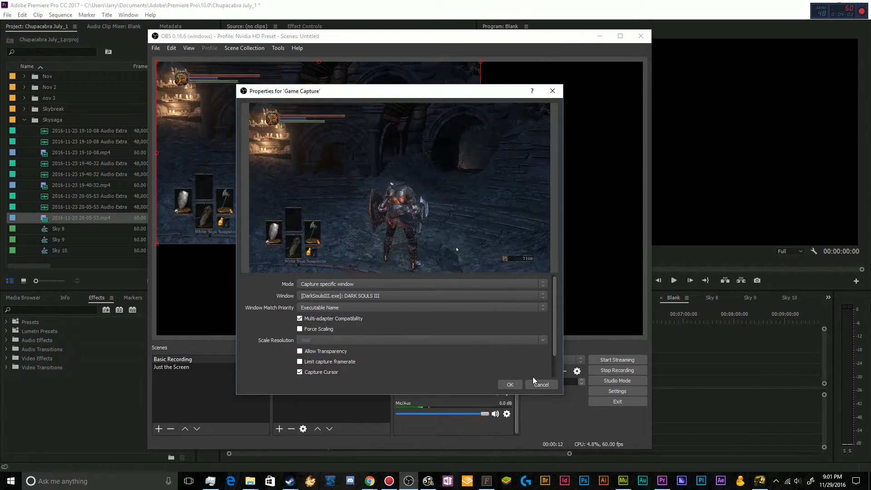
click(510, 384)
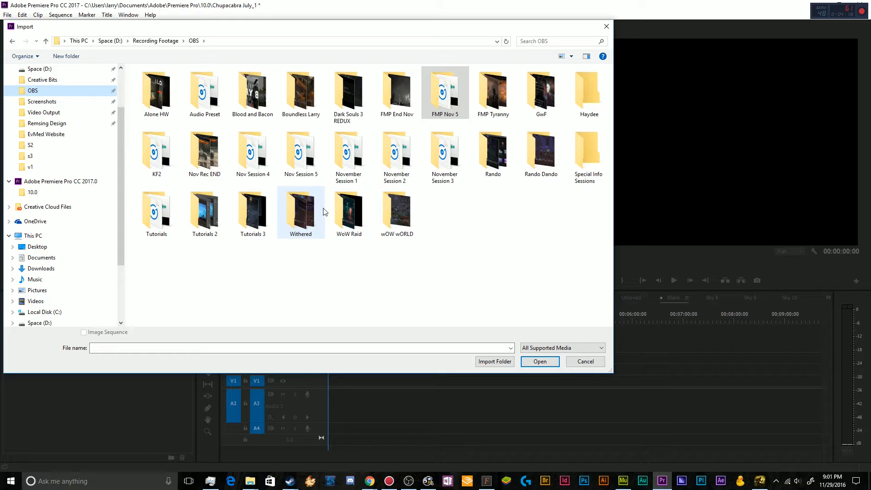
Import the newest mp4 from the Tutorials 3 folder into the project
double_click(252, 215)
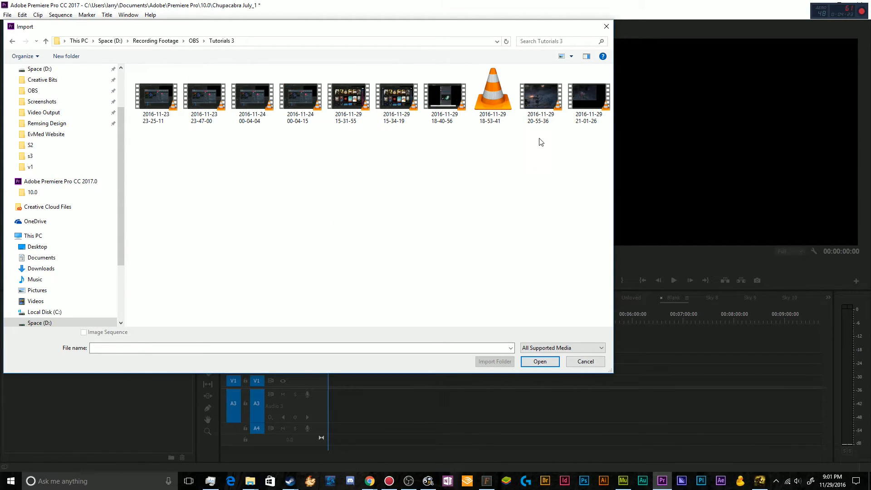
click(584, 361)
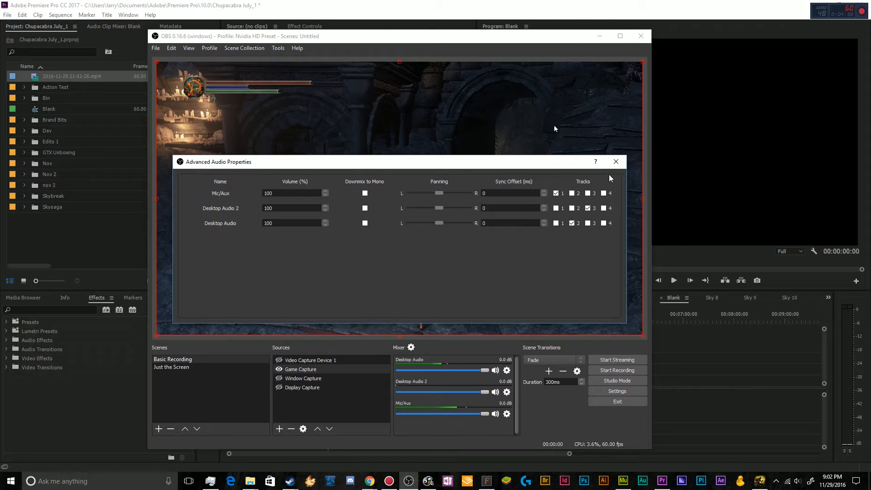
Recheck that Recording output has Audio Tracks 1–3 enabled, then start a new recording
click(615, 161)
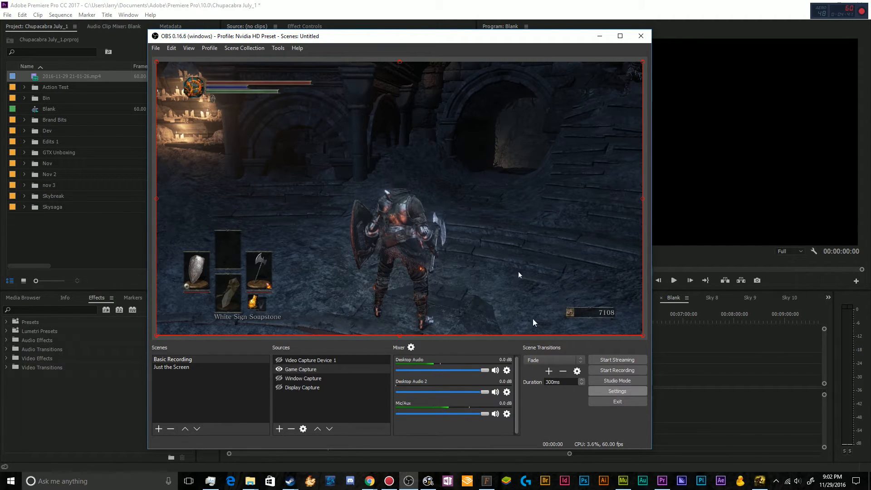
click(617, 390)
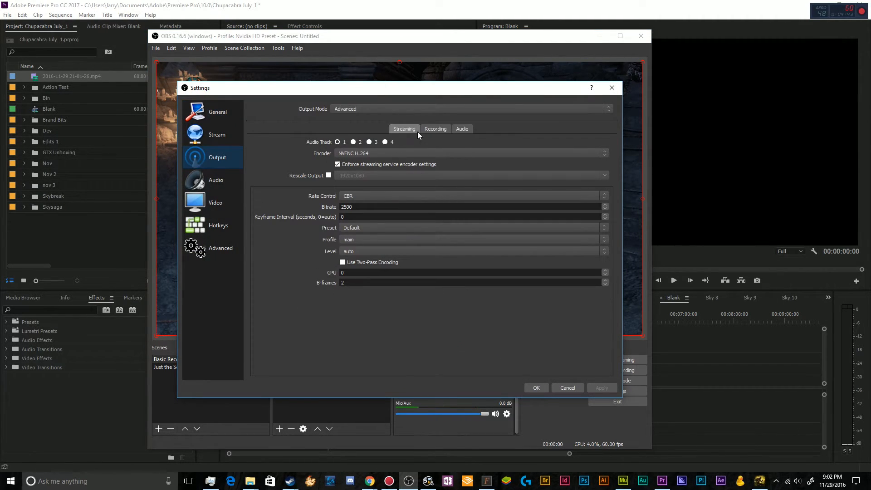
click(435, 128)
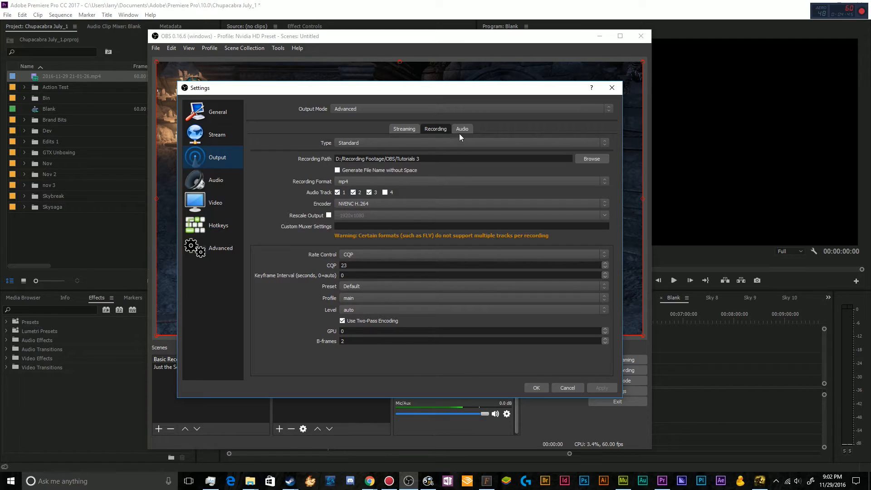
click(566, 388)
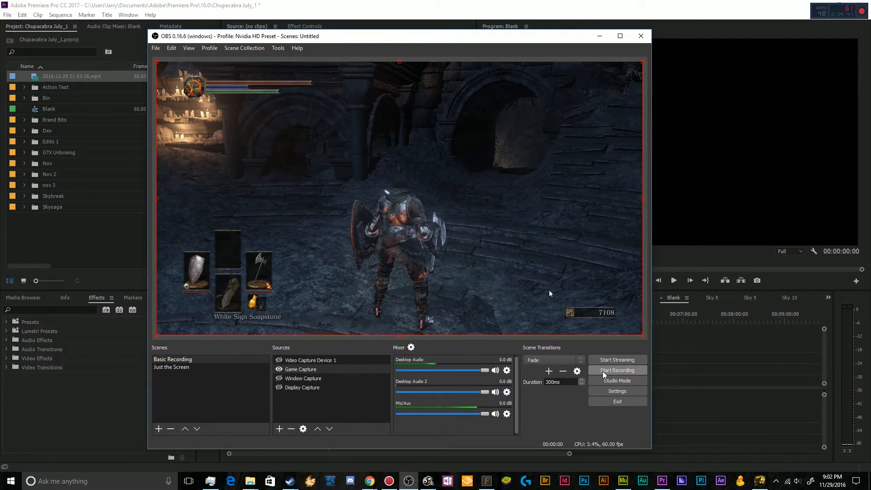
click(617, 371)
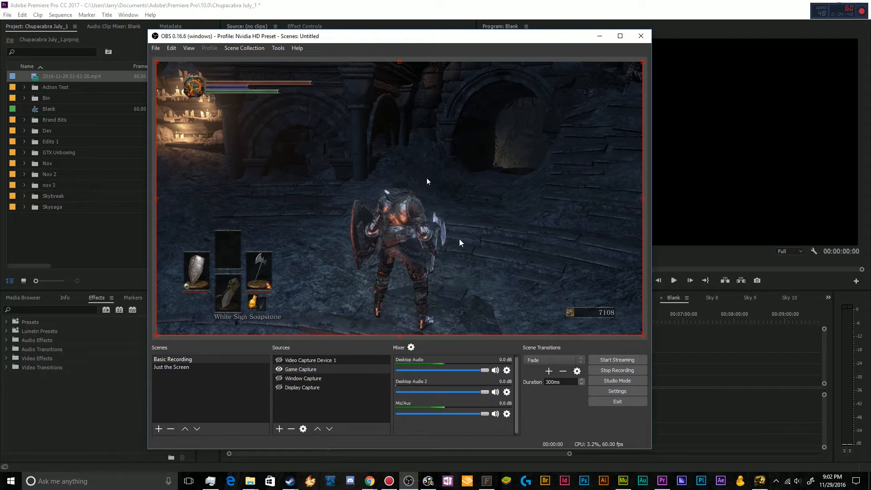
mouse_move(517, 325)
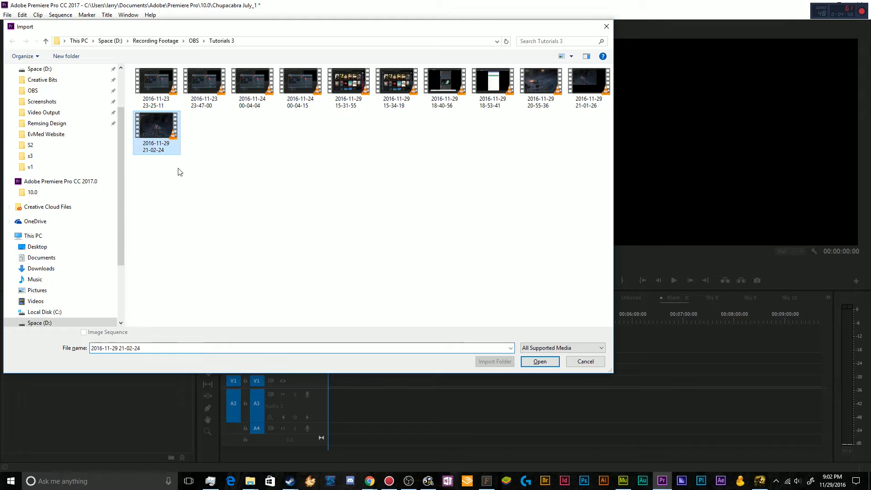
Import the 21-02-24 recording, unlink its audio from the video and bring up the audio clip's actions
click(539, 361)
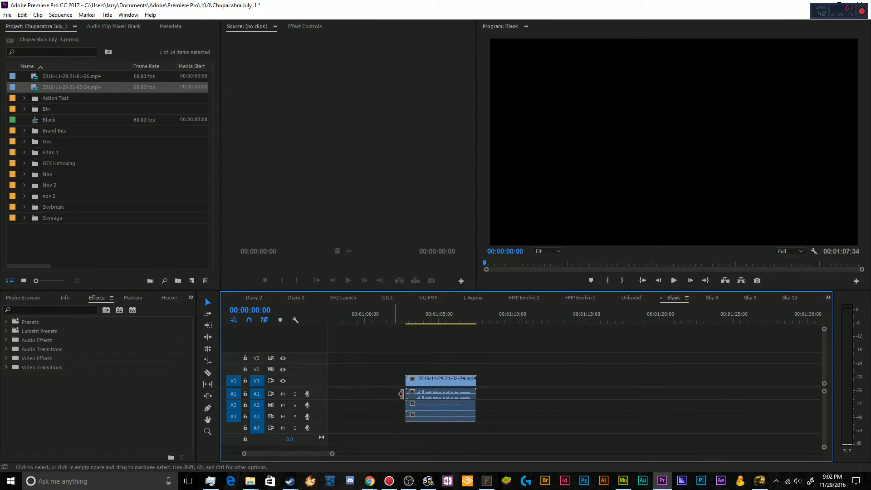
click(440, 389)
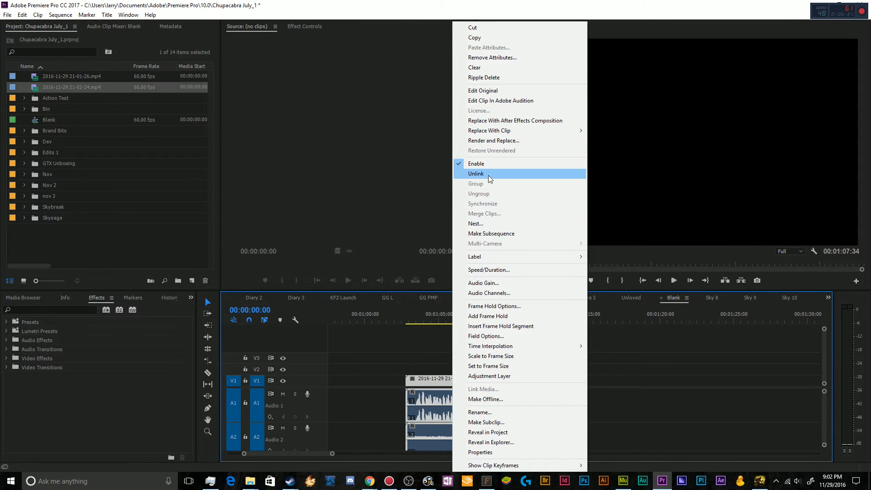
click(475, 174)
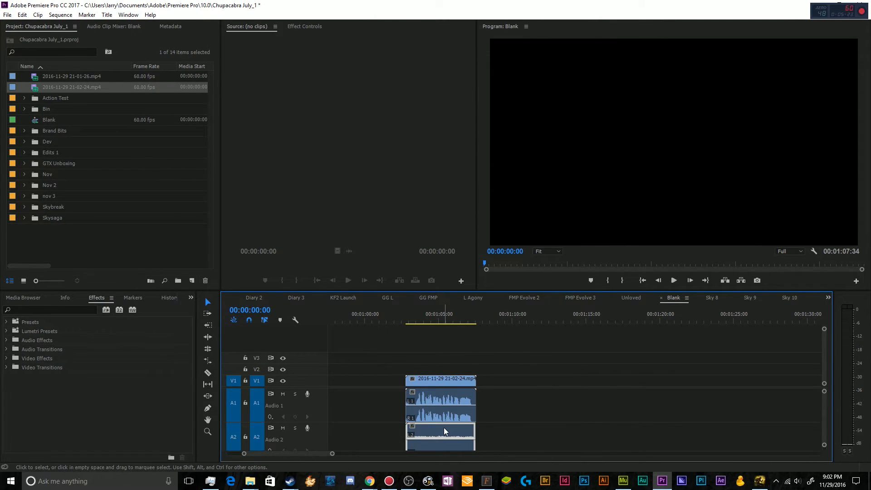
mouse_move(464, 414)
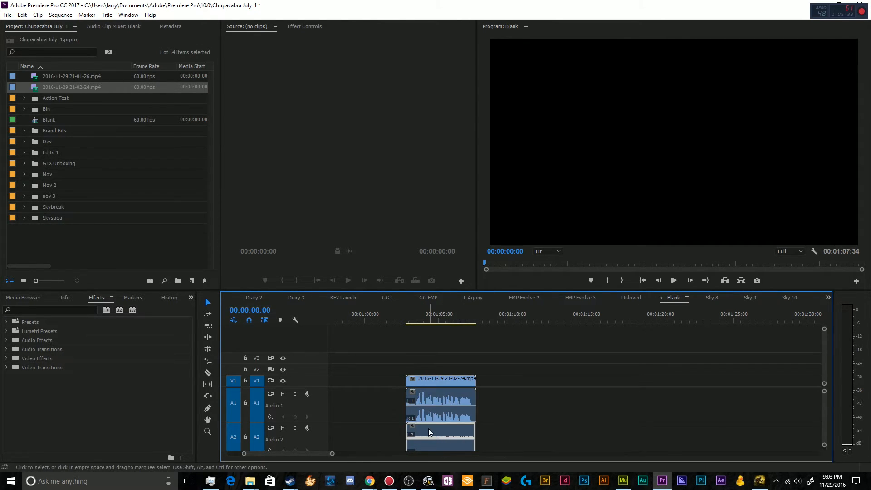
right_click(430, 432)
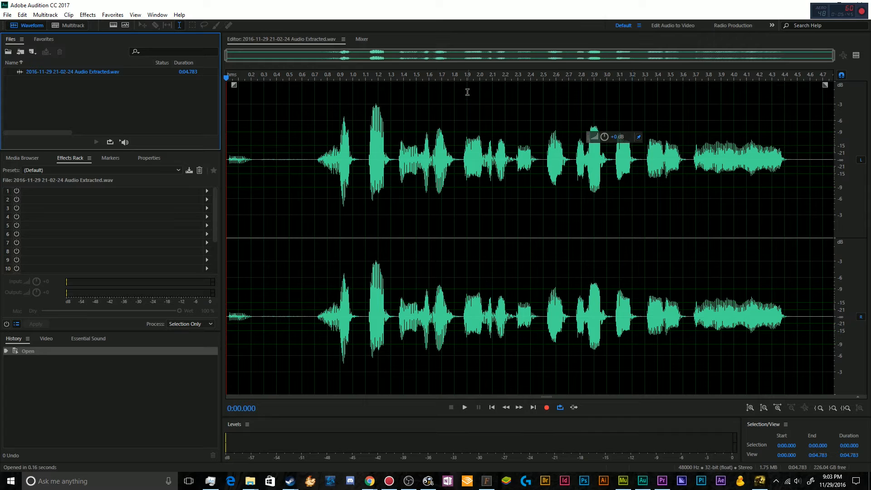
Apply the Recompressor 30n favourite to the mic audio, then return to OBS
click(112, 15)
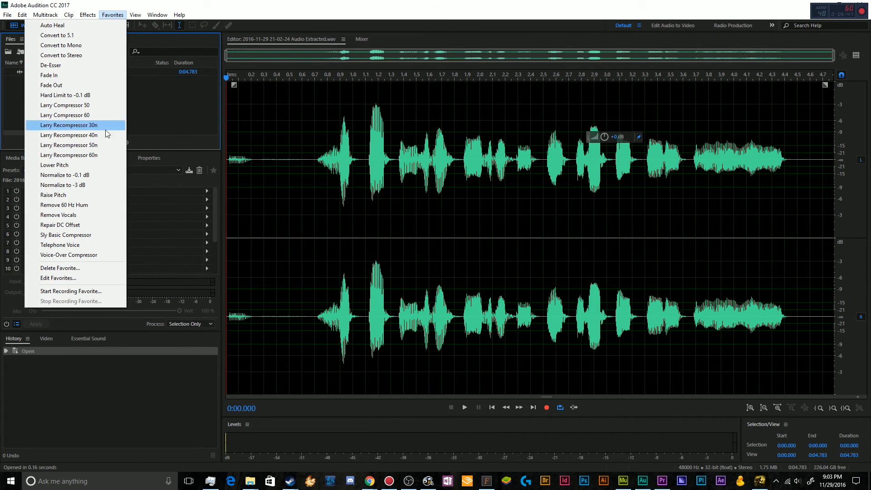
click(69, 124)
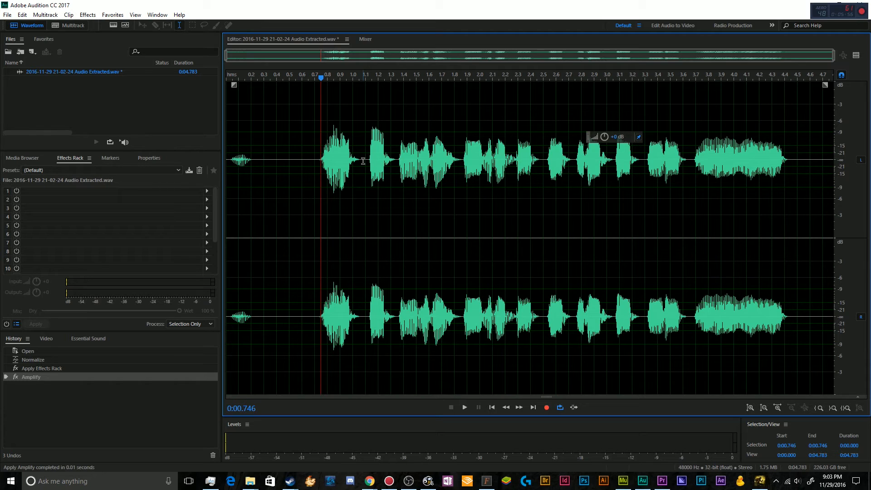
click(408, 482)
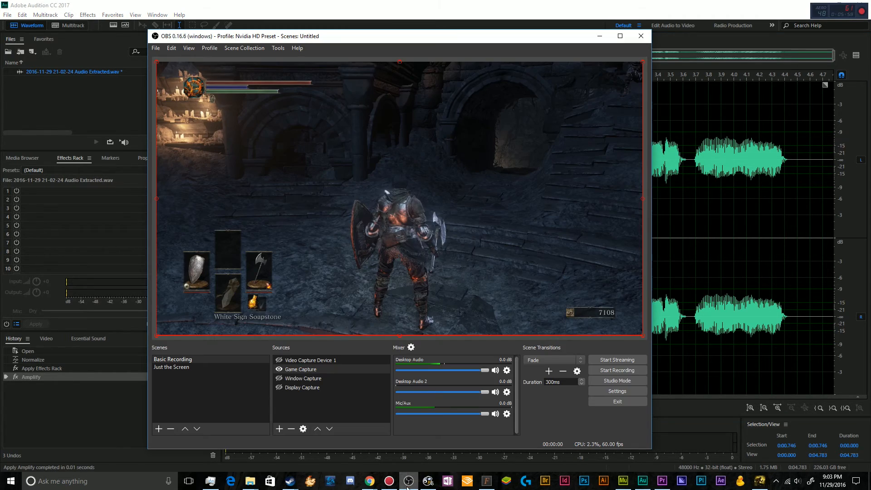